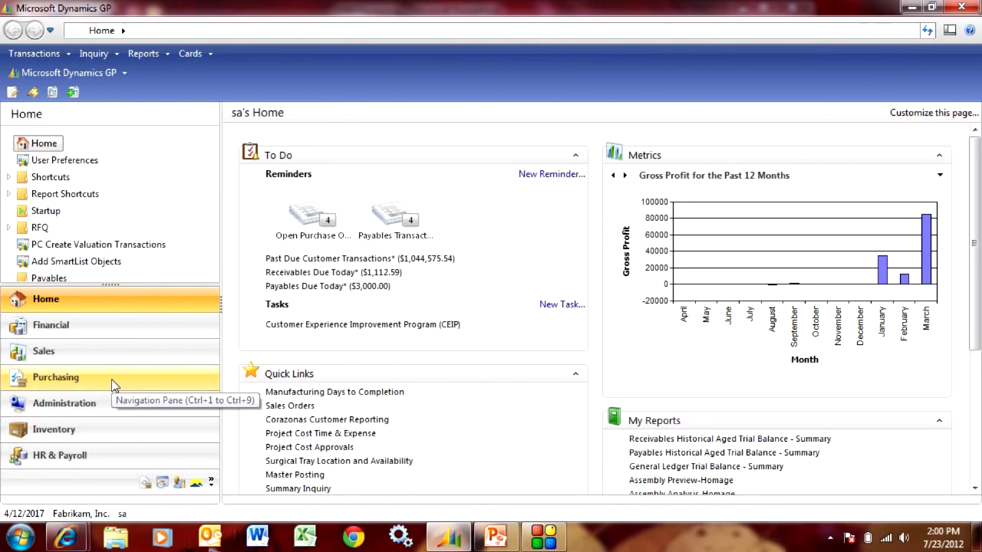
Set vendor MORRIS001 to tax type Miscellaneous reporting to 1099 Box 7 Nonemployee Compensation.
{"action": "left_click", "coordinate": [55, 377]}
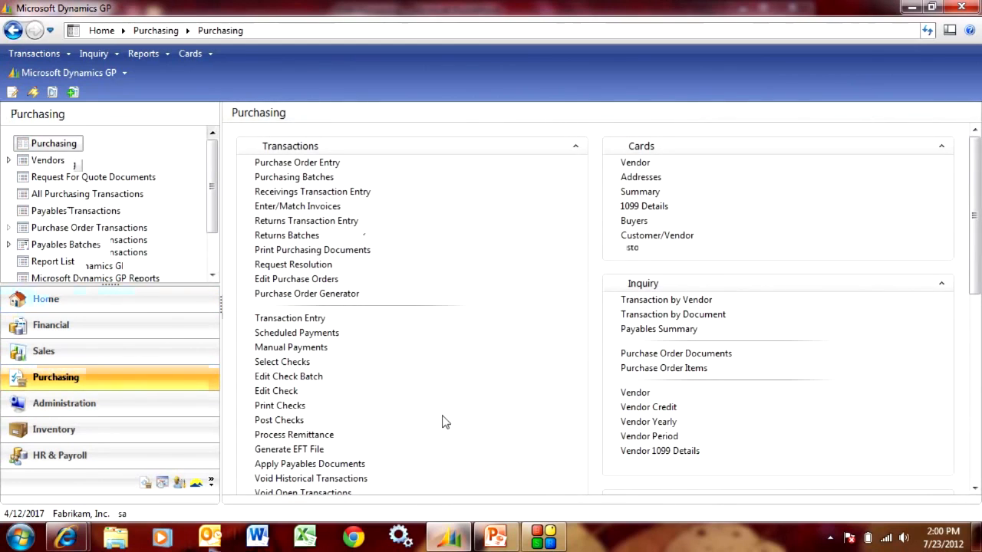
{"action": "left_click", "coordinate": [635, 163]}
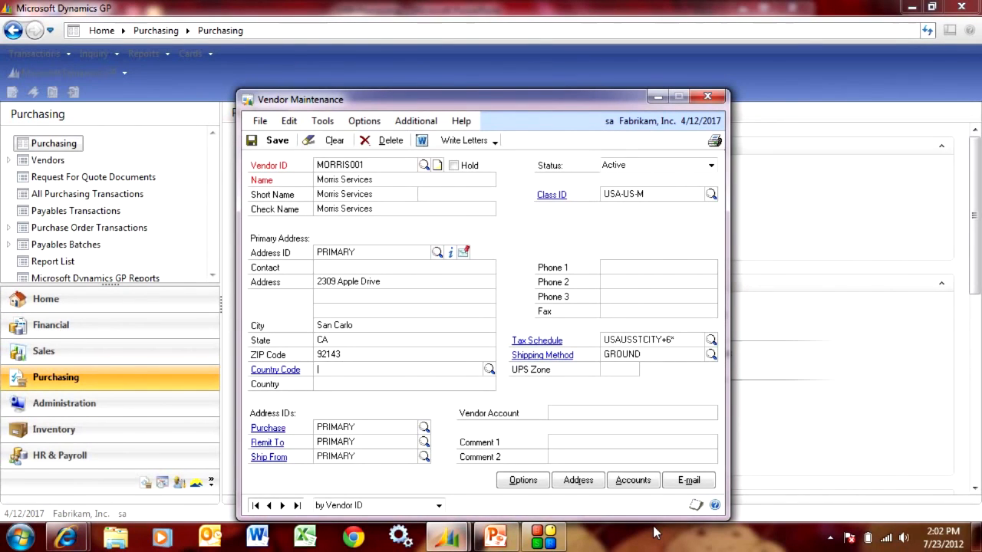
{"action": "left_click", "coordinate": [522, 479]}
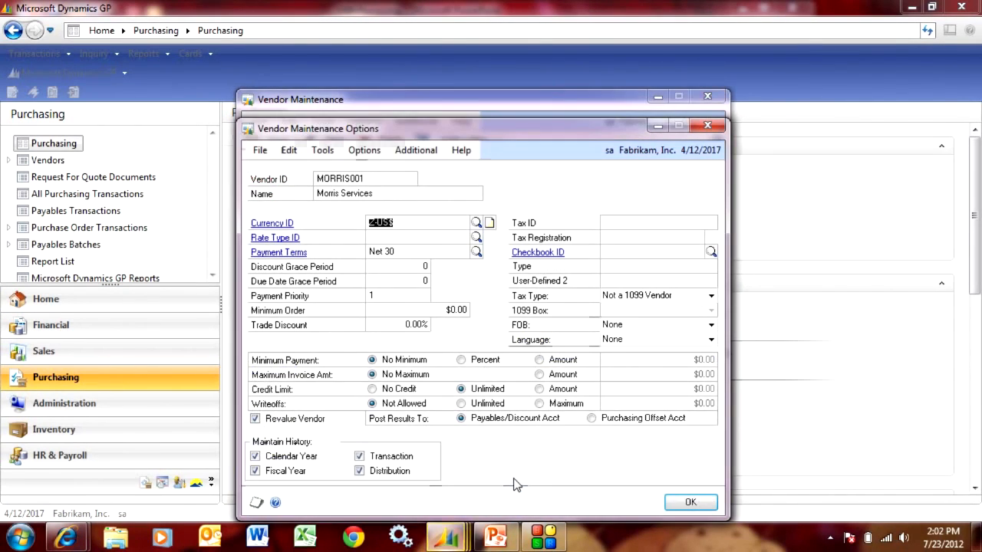
{"action": "left_click", "coordinate": [711, 295]}
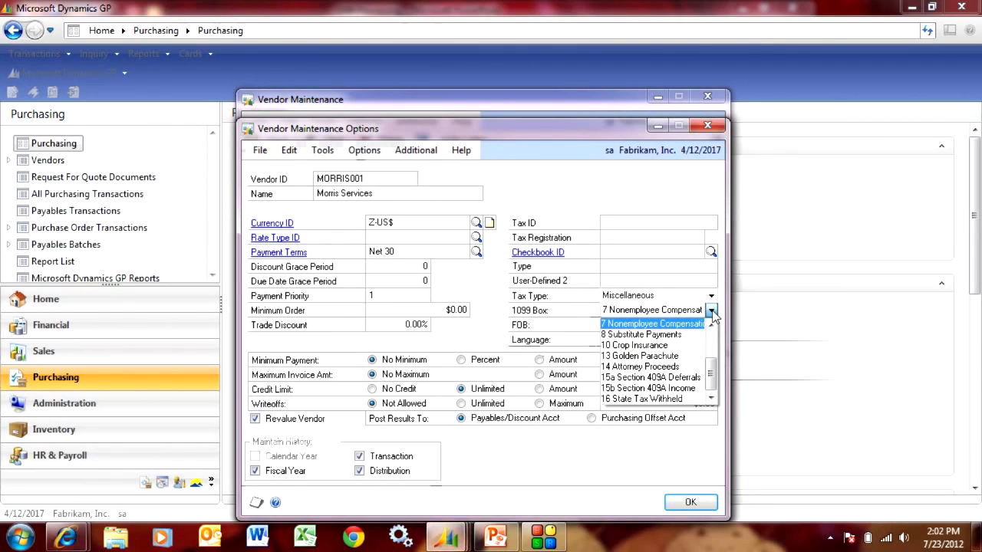
{"action": "left_click", "coordinate": [652, 324]}
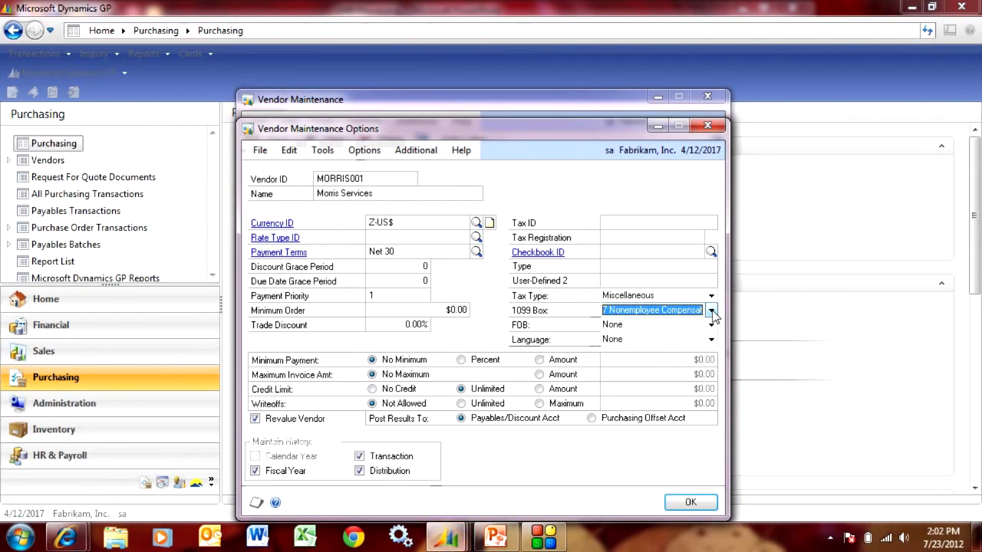
{"action": "left_click", "coordinate": [689, 502]}
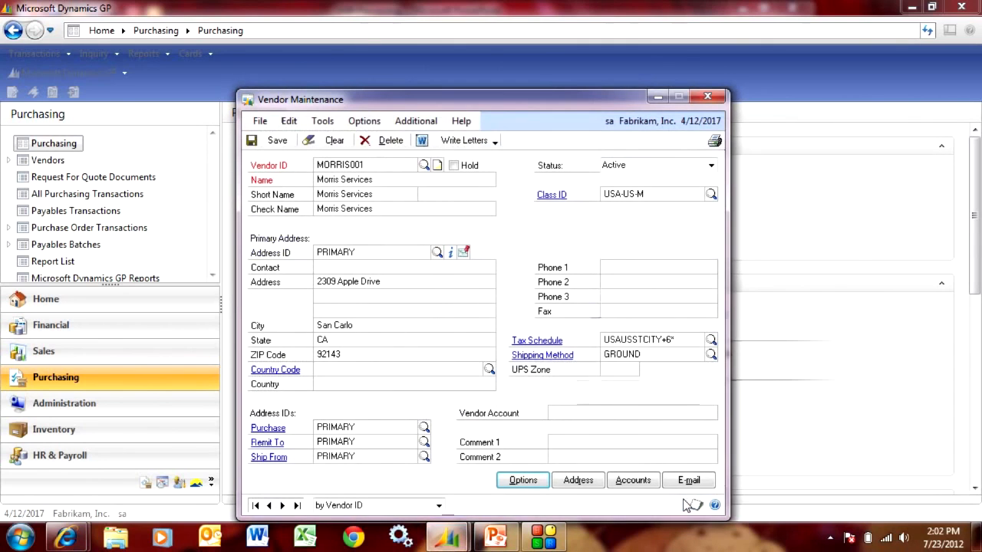
Save a $2,000 'Service' payables invoice for Morris Services with a $1,800 1099 amount.
{"action": "left_click", "coordinate": [705, 95]}
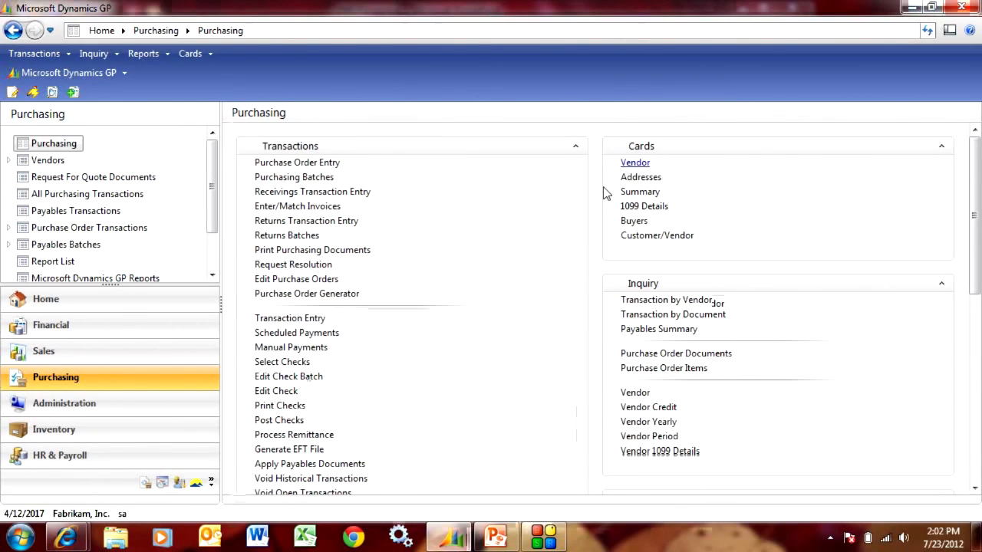
{"action": "mouse_move", "coordinate": [476, 258]}
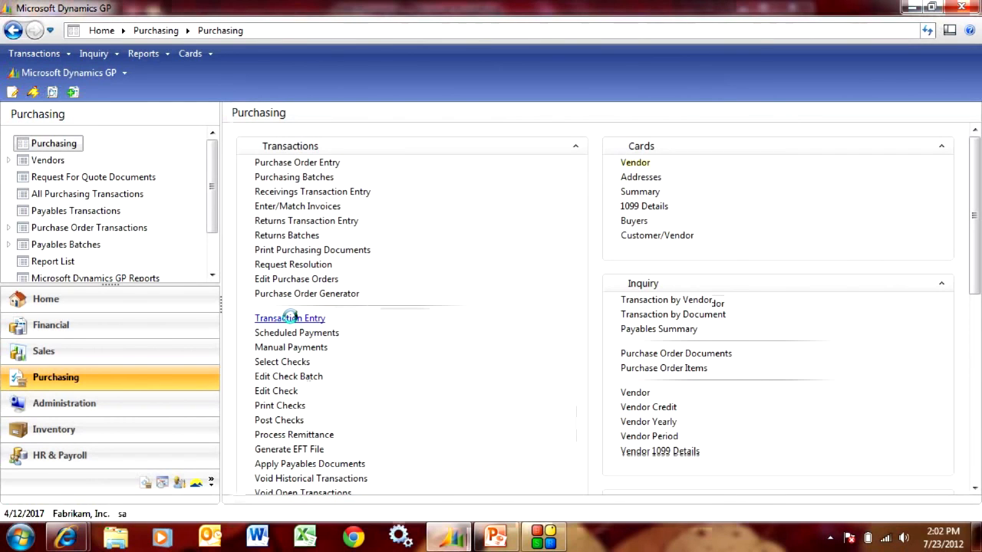
{"action": "left_click", "coordinate": [290, 317]}
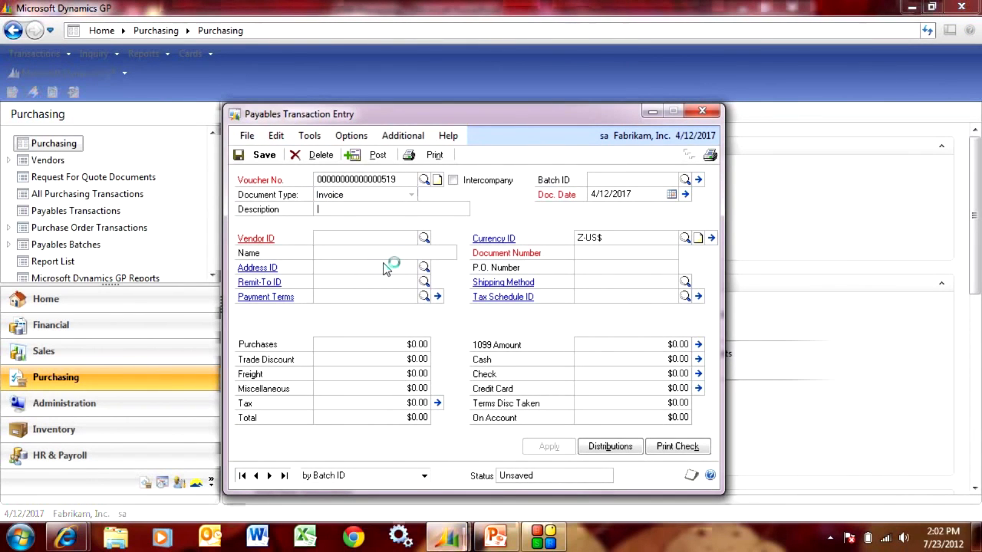
{"action": "type", "text": "Service"}
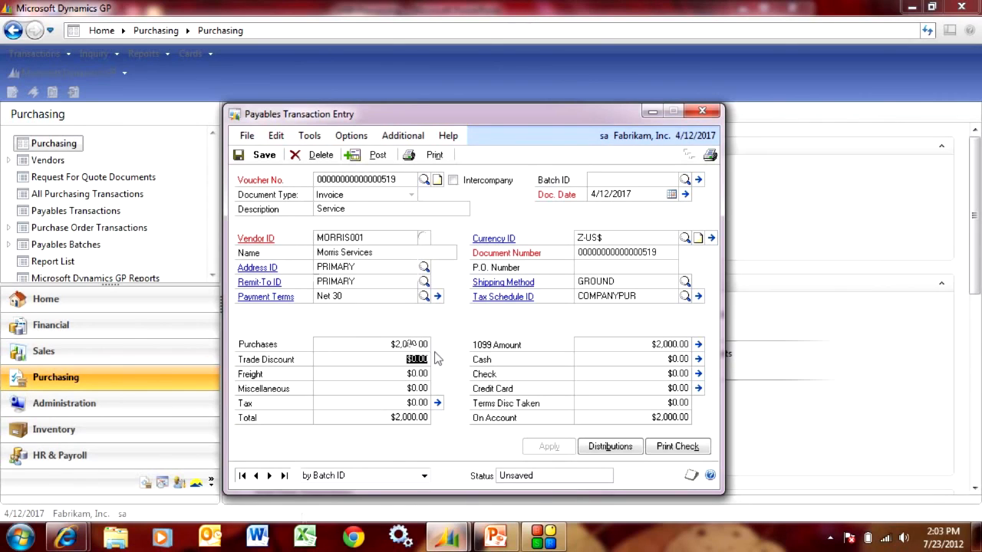
{"action": "mouse_move", "coordinate": [629, 343]}
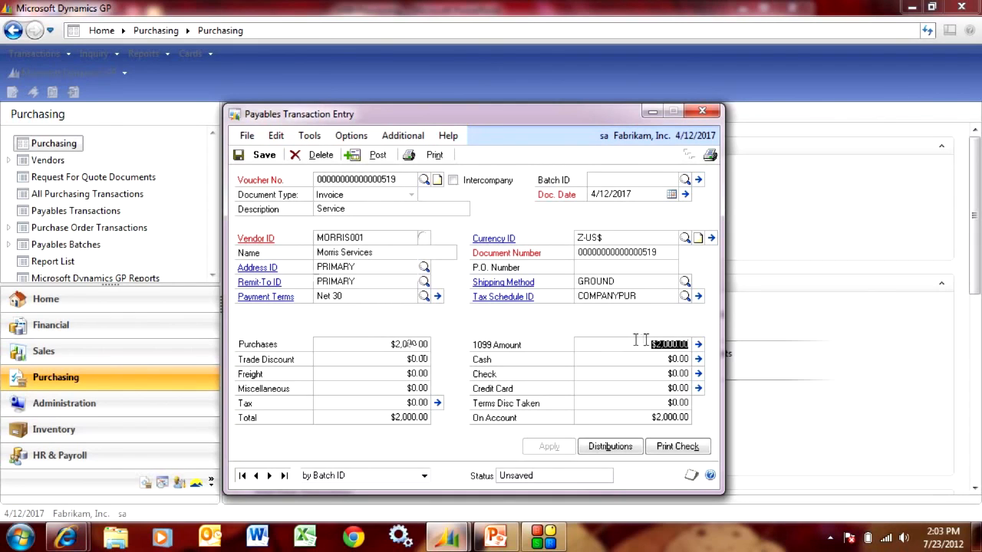
{"action": "mouse_move", "coordinate": [393, 457]}
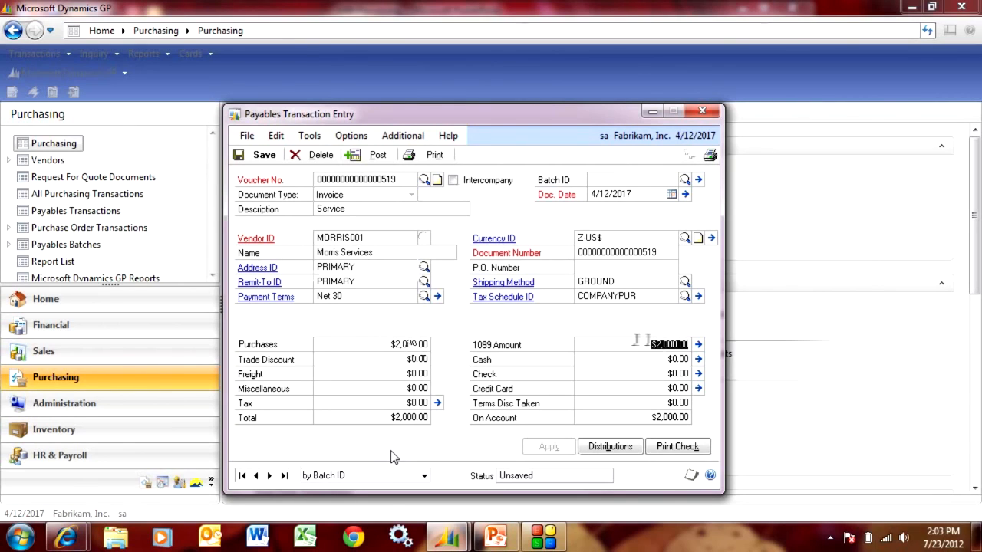
{"action": "type", "text": "0.18"}
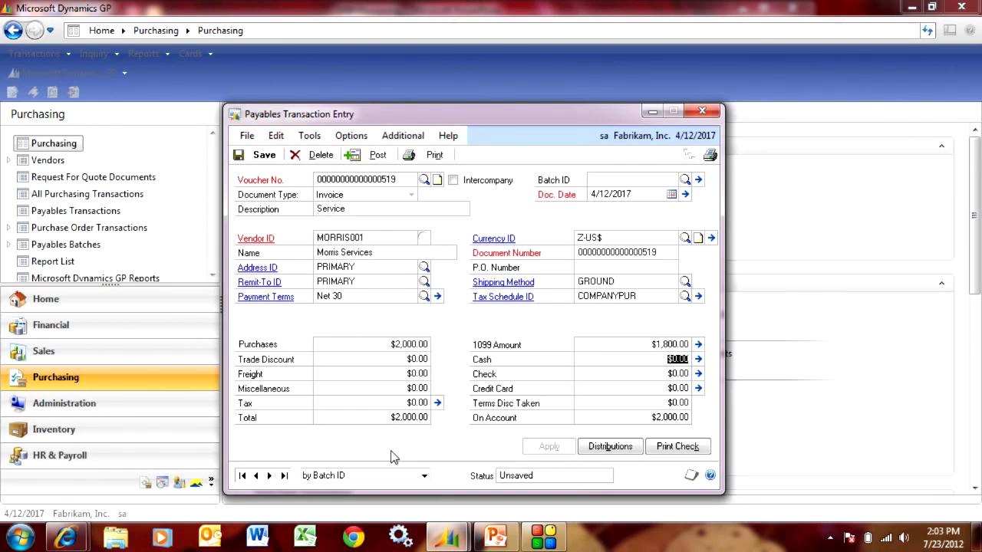
{"action": "mouse_move", "coordinate": [406, 153]}
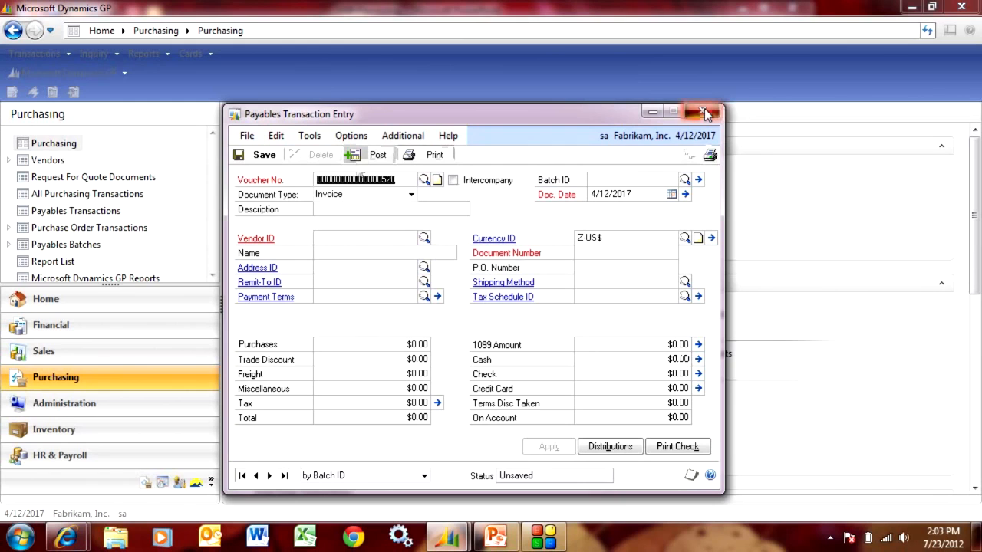
{"action": "left_click", "coordinate": [701, 112]}
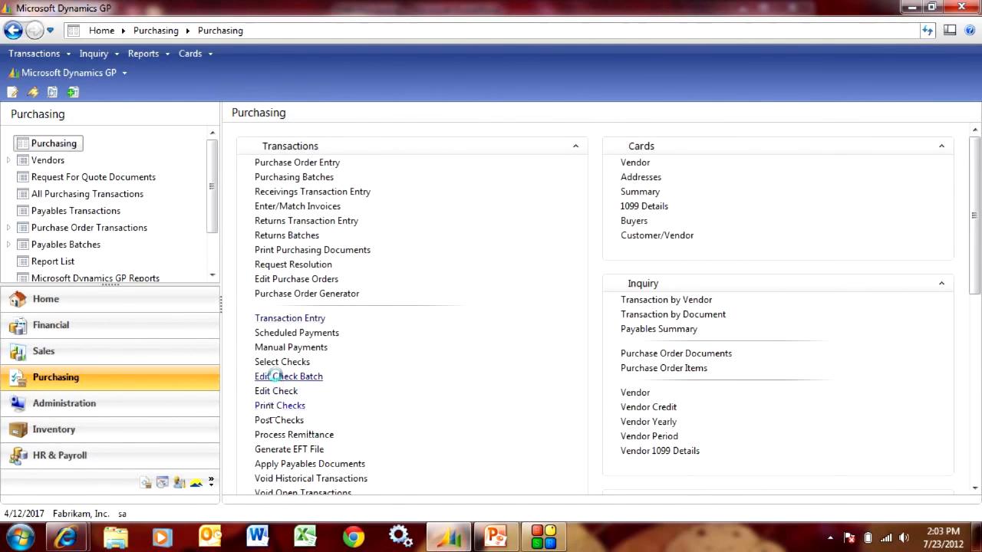
Create check batch 1099STEVE on checkbook Uptown Trust and mark the Morris Services invoice for payment.
{"action": "left_click", "coordinate": [288, 376]}
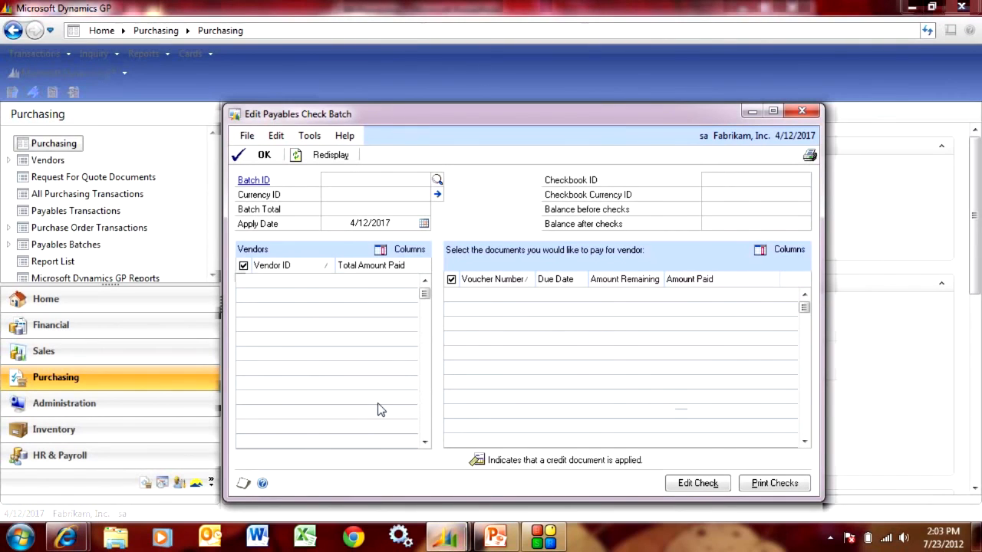
{"action": "type", "text": "1099STEVE"}
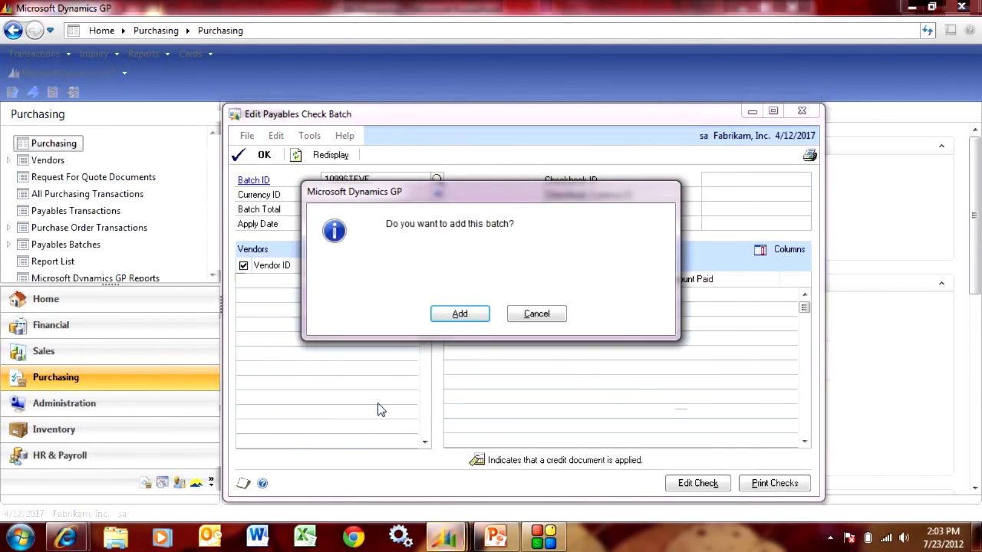
{"action": "left_click", "coordinate": [460, 313]}
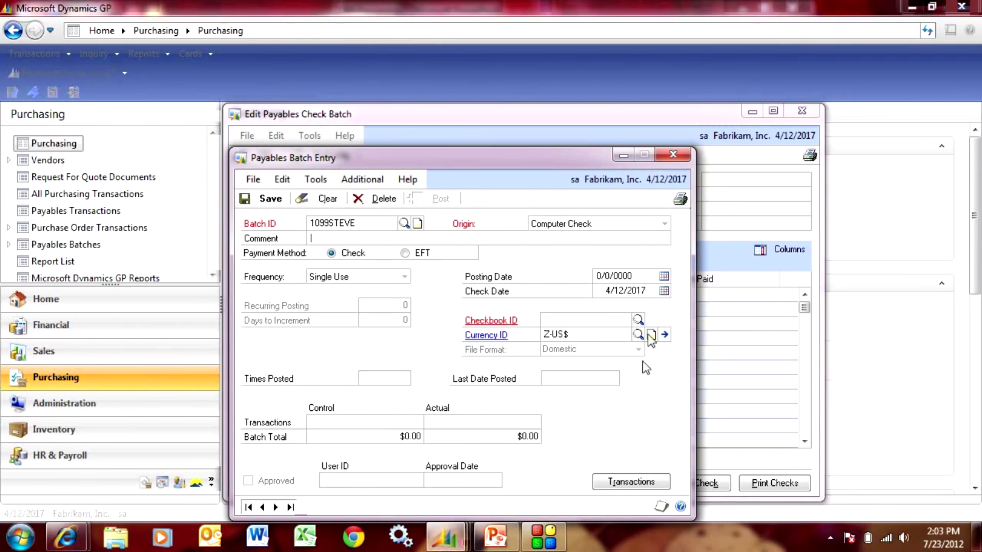
{"action": "left_click", "coordinate": [638, 321]}
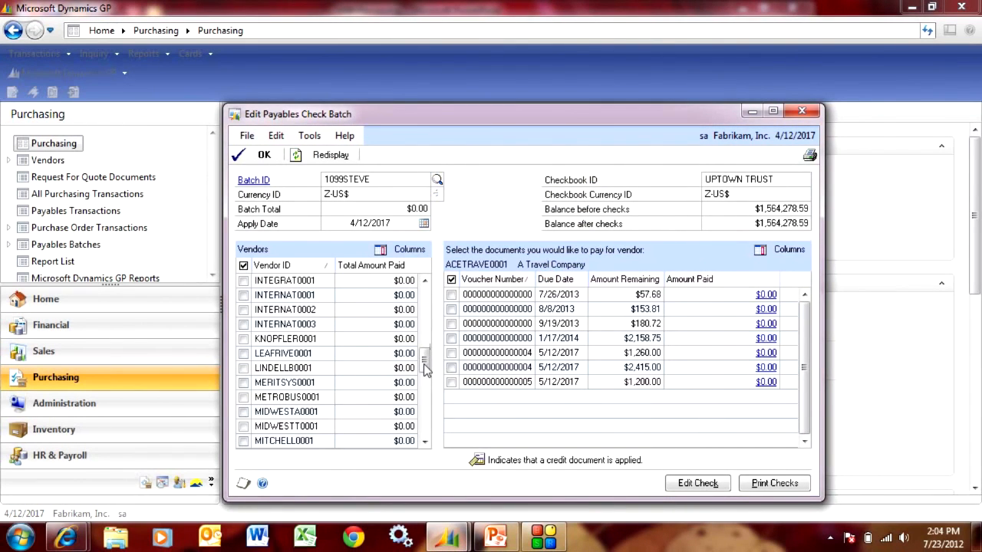
{"action": "scroll", "scroll_direction": "down", "scroll_amount": 3}
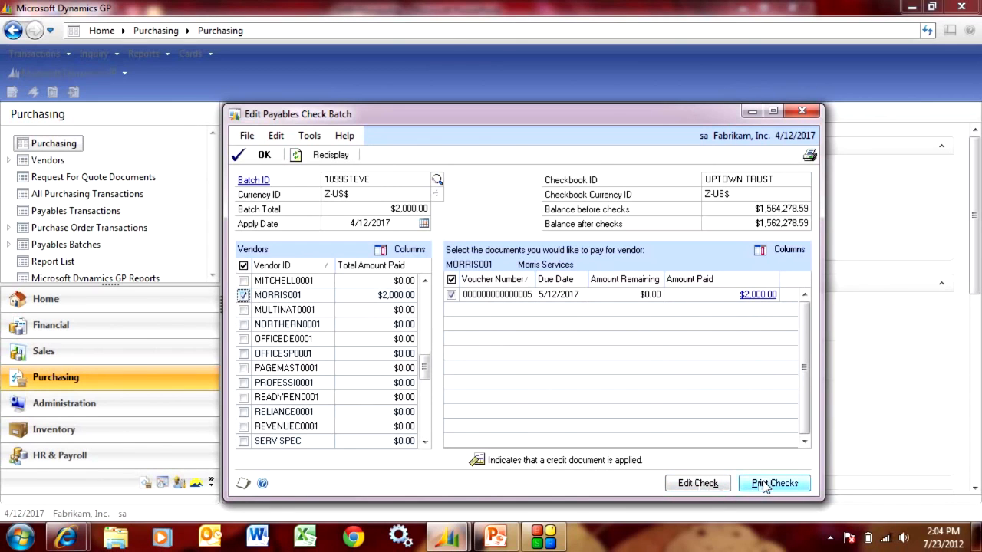
{"action": "left_click", "coordinate": [774, 483]}
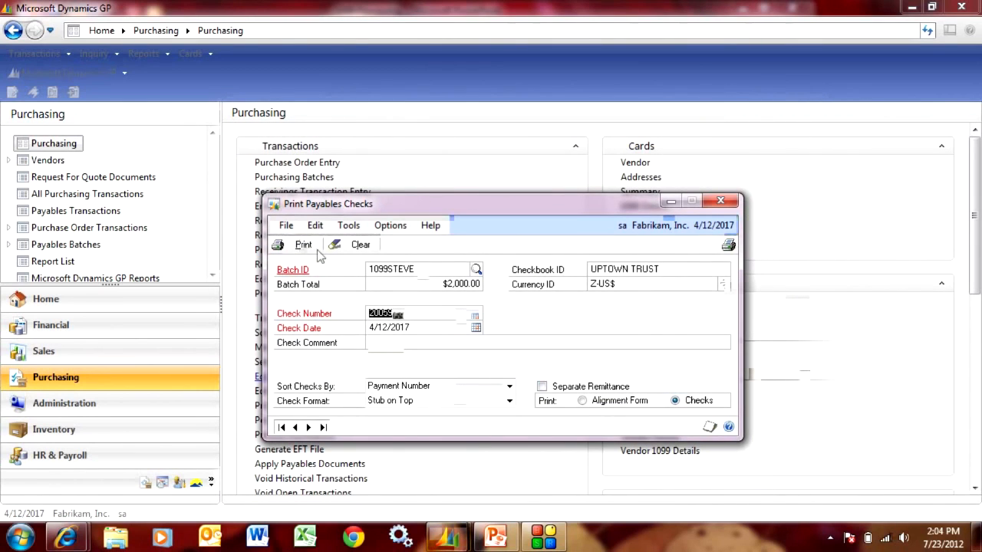
Print the $2,000 Morris Services check to screen, post it and close the preview.
{"action": "left_click", "coordinate": [303, 244]}
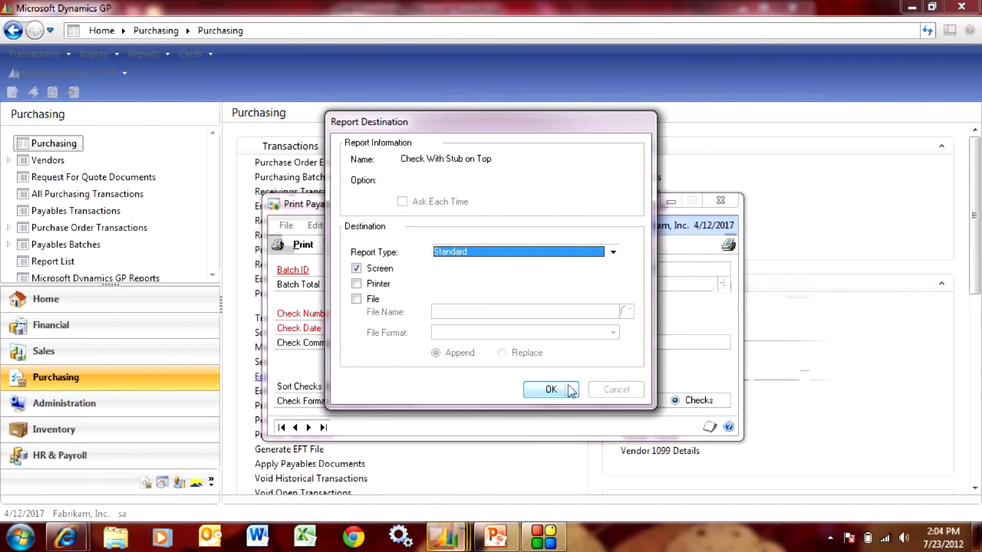
{"action": "left_click", "coordinate": [550, 390]}
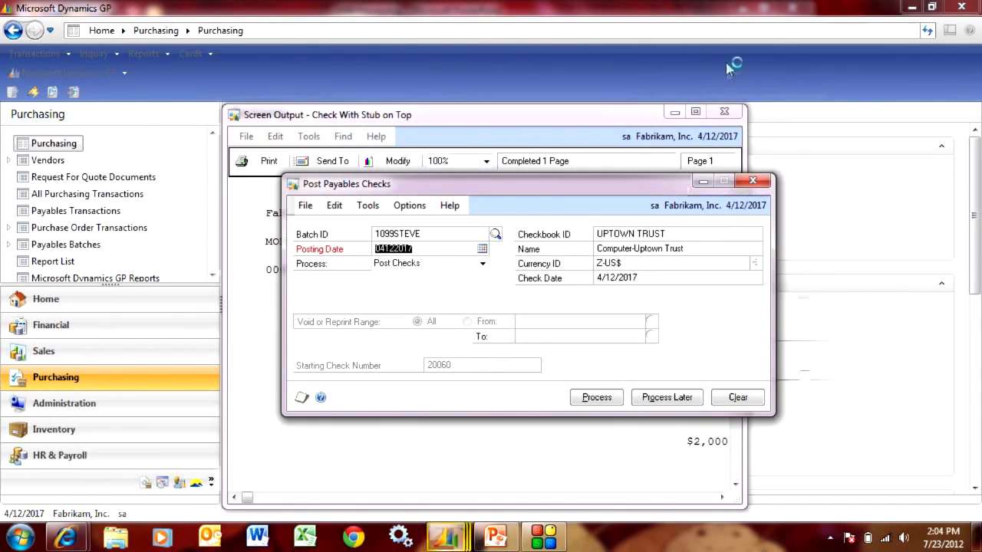
{"action": "left_click", "coordinate": [595, 397]}
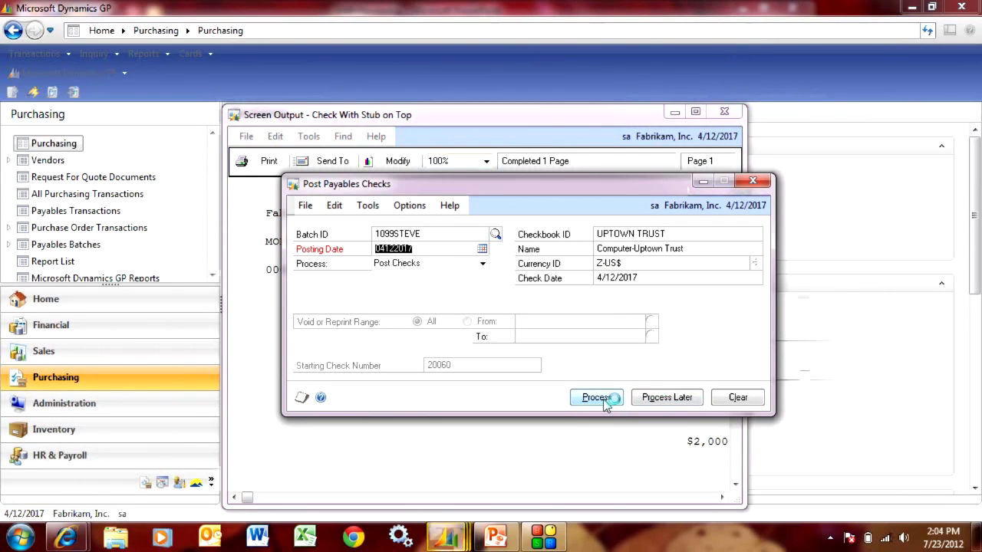
{"action": "left_click", "coordinate": [597, 397]}
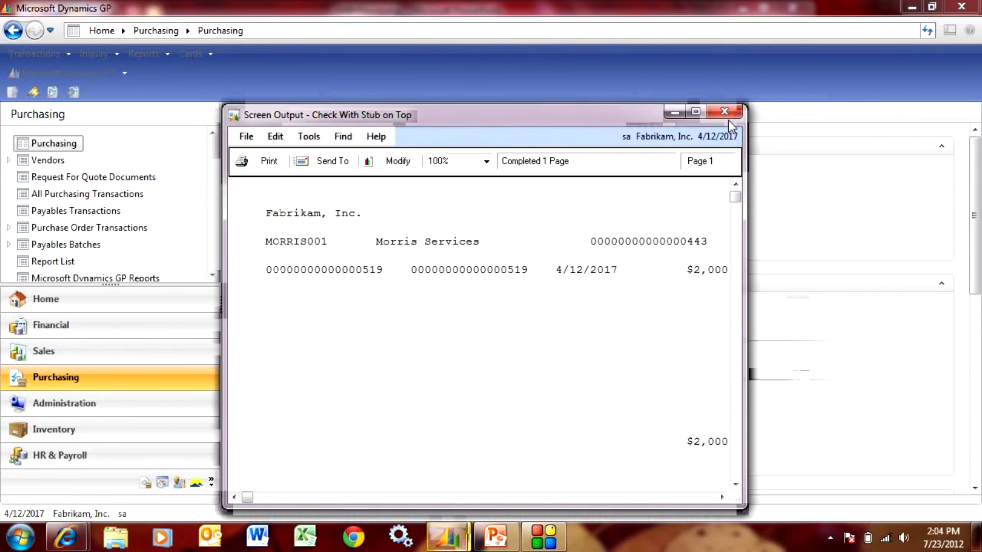
{"action": "left_click", "coordinate": [724, 112]}
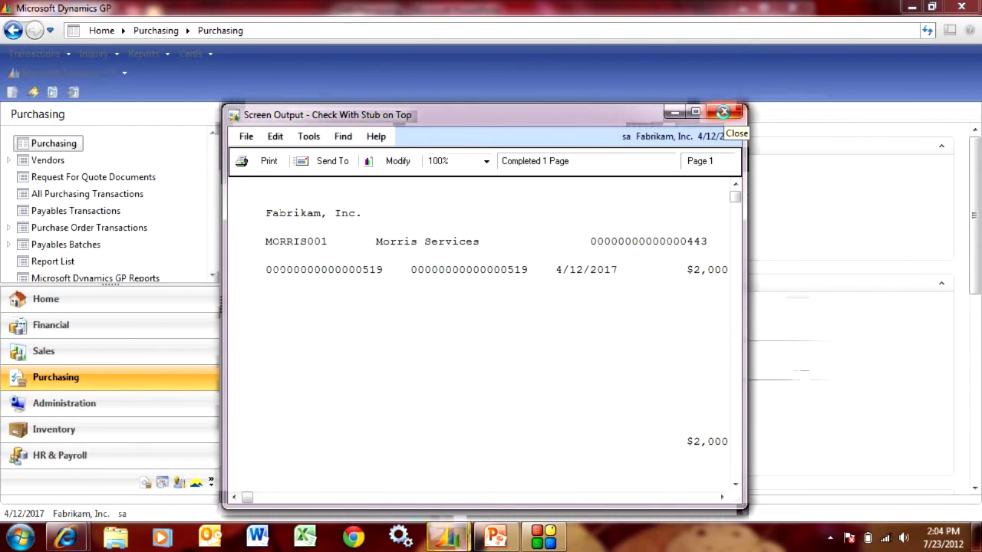
{"action": "left_click", "coordinate": [721, 110]}
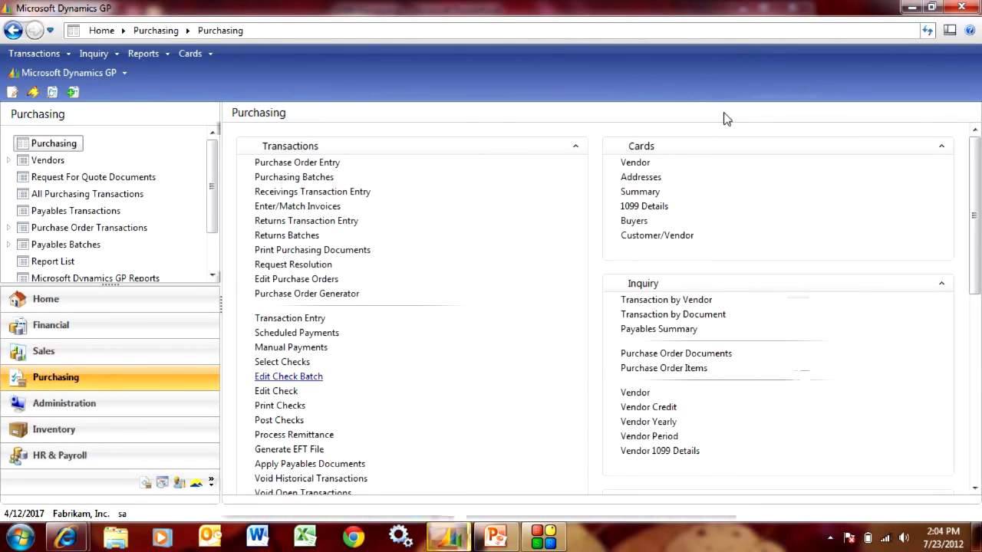
Print the 2017 Miscellaneous 1099 forms for all vendors via Routines > Print 1099.
{"action": "scroll", "scroll_direction": "down", "scroll_amount": 3}
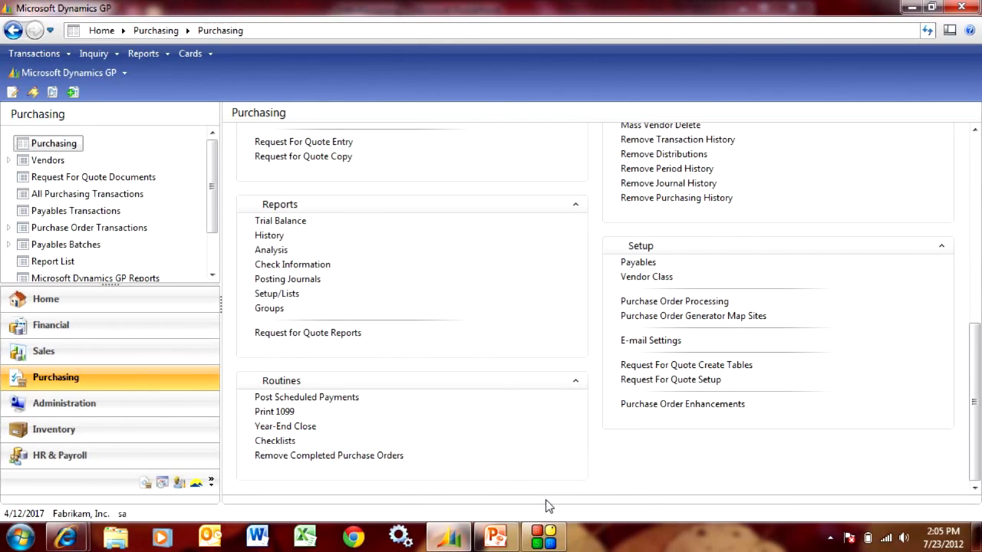
{"action": "mouse_move", "coordinate": [522, 489]}
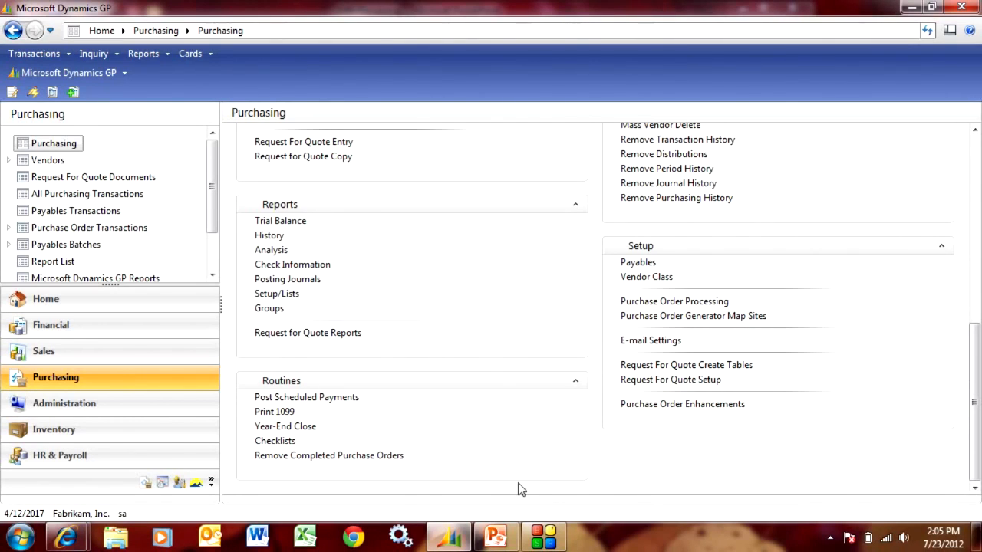
{"action": "left_click", "coordinate": [274, 411]}
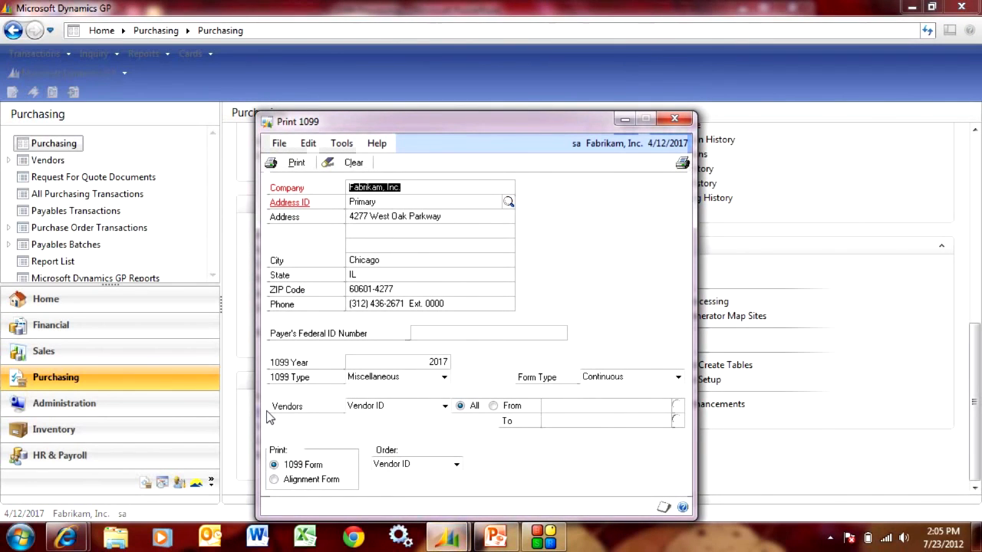
{"action": "mouse_move", "coordinate": [472, 386]}
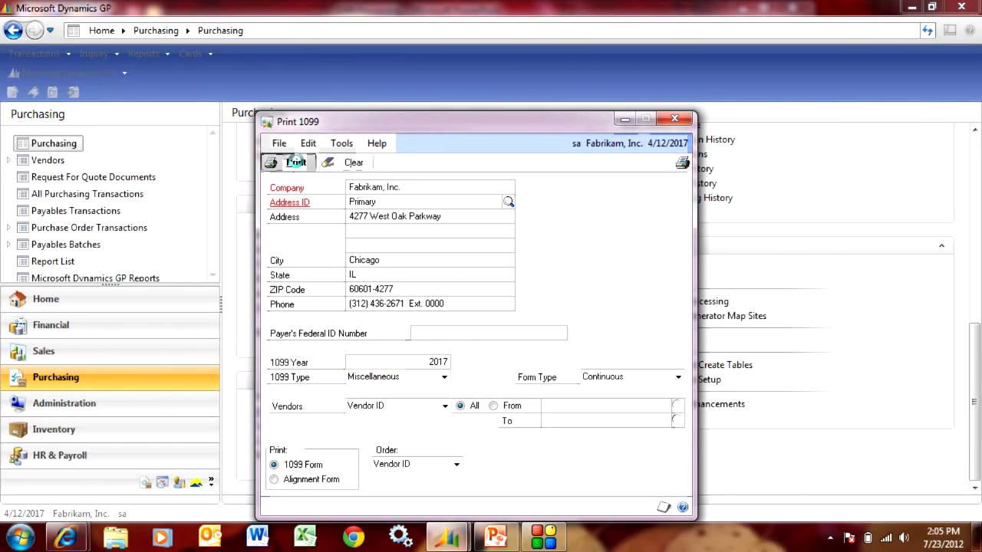
{"action": "left_click", "coordinate": [294, 163]}
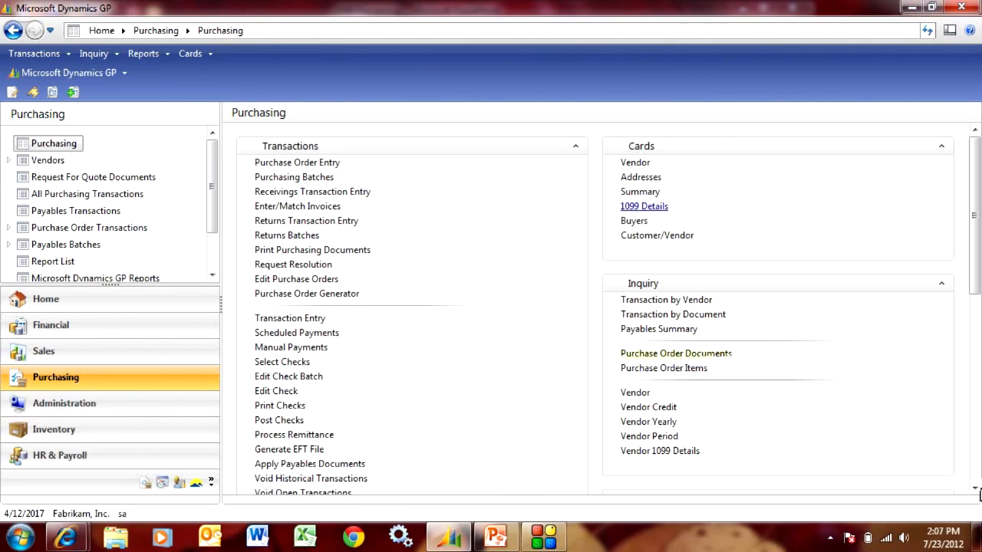
{"action": "mouse_move", "coordinate": [859, 424]}
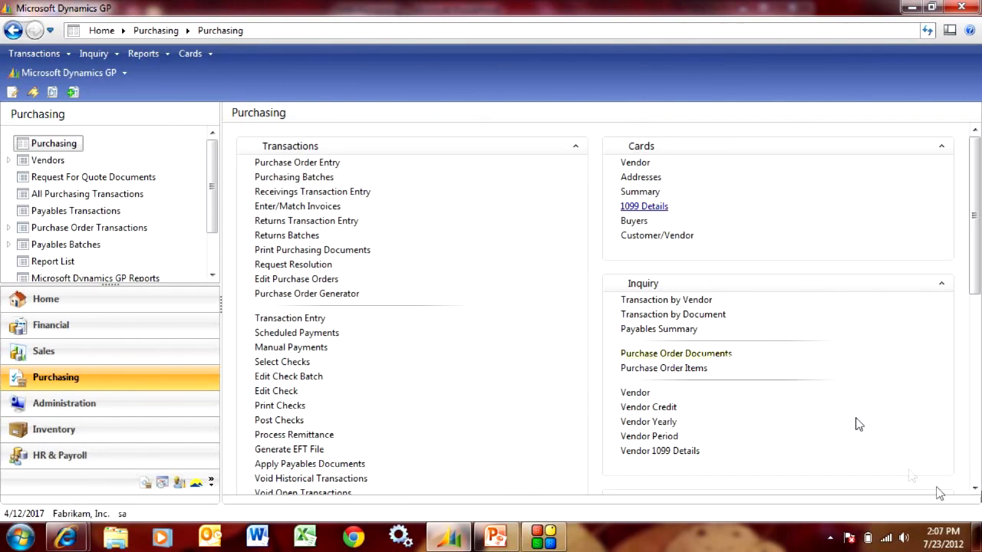
{"action": "left_click", "coordinate": [644, 206]}
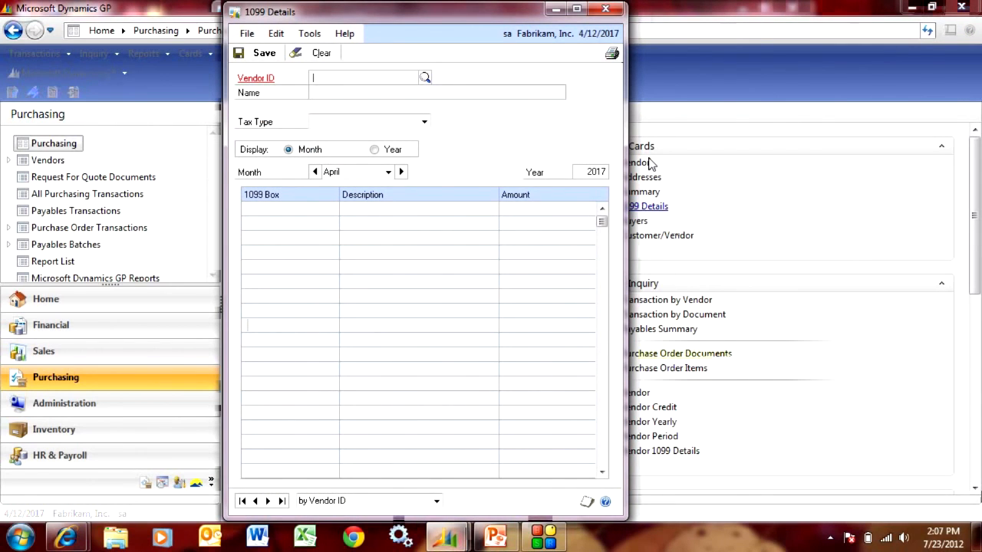
{"action": "type", "text": "MOR"}
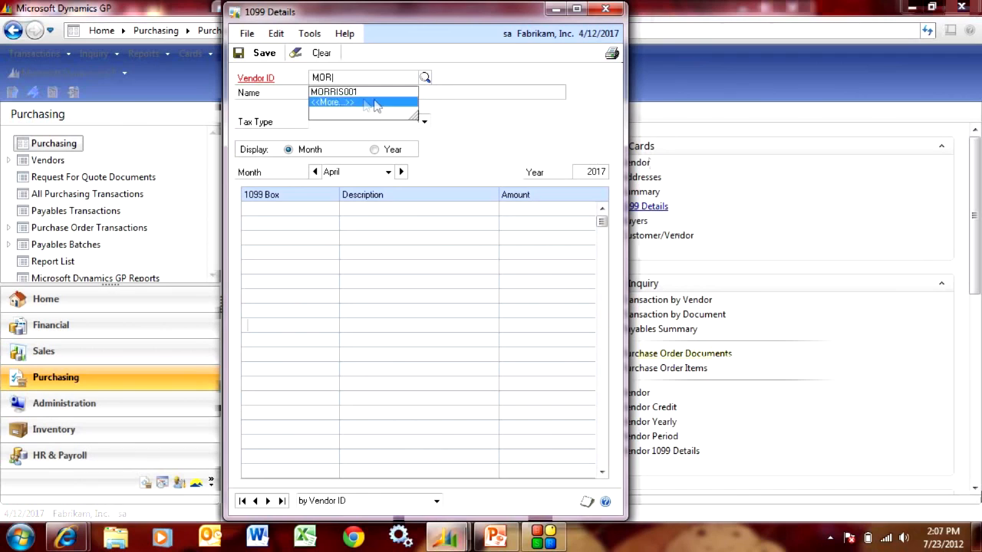
{"action": "left_click", "coordinate": [335, 92]}
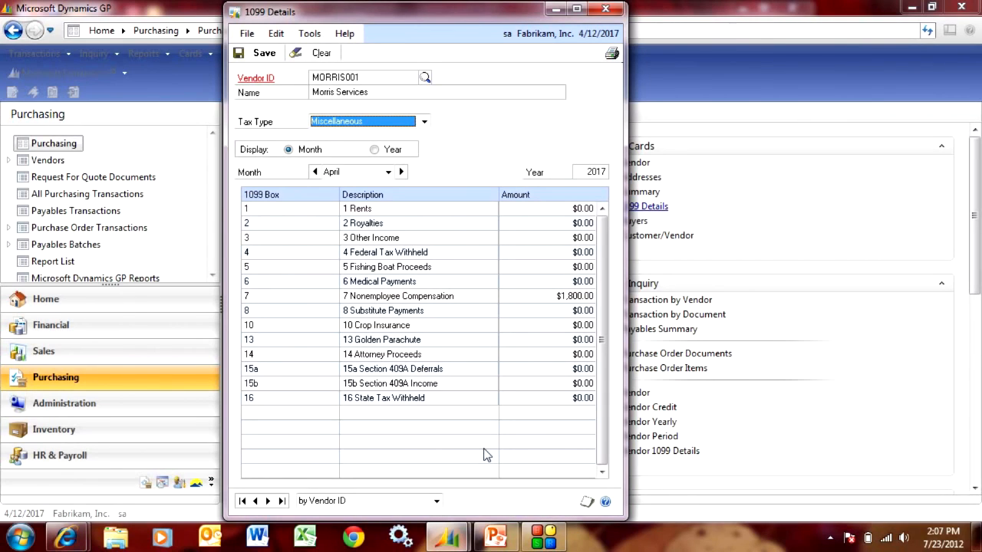
{"action": "mouse_move", "coordinate": [558, 299]}
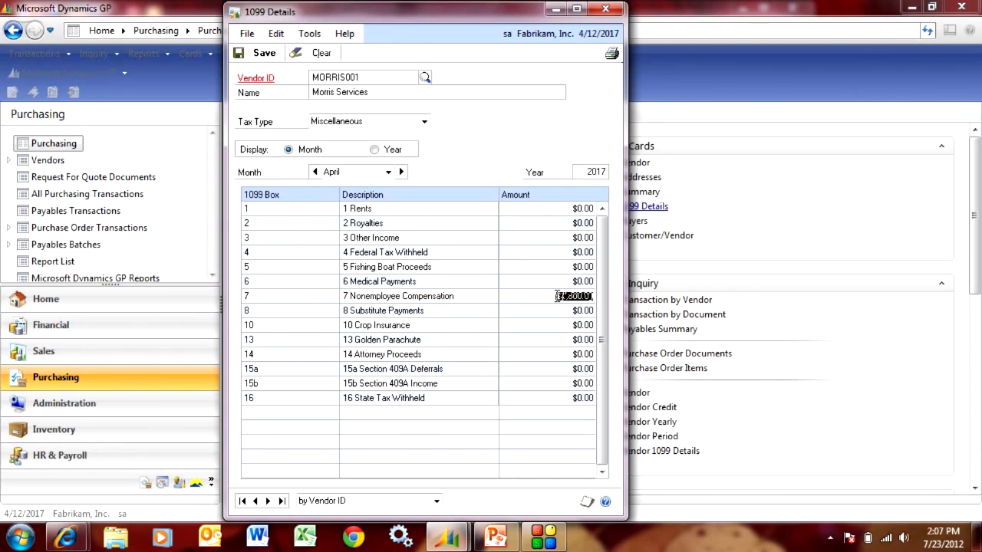
{"action": "left_click", "coordinate": [552, 296]}
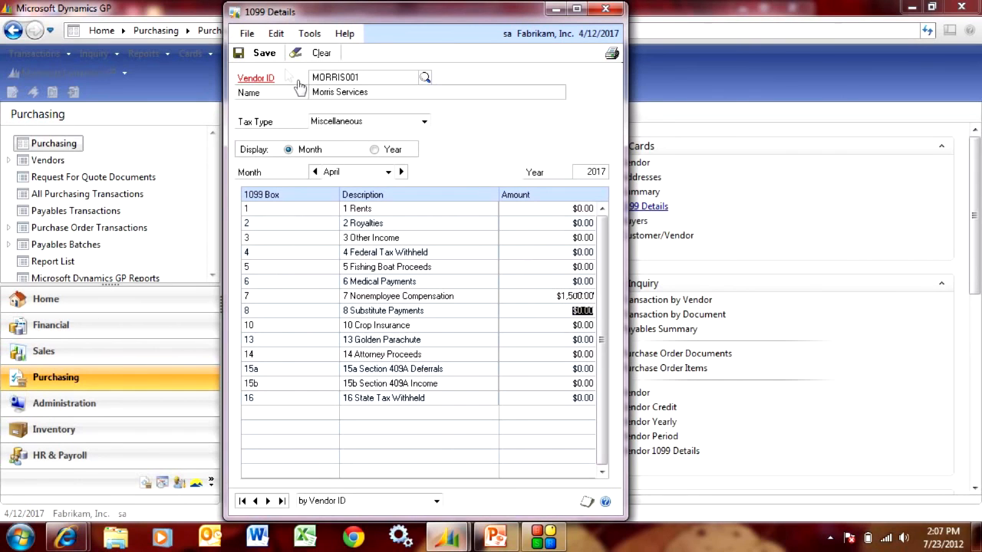
{"action": "left_click", "coordinate": [321, 52]}
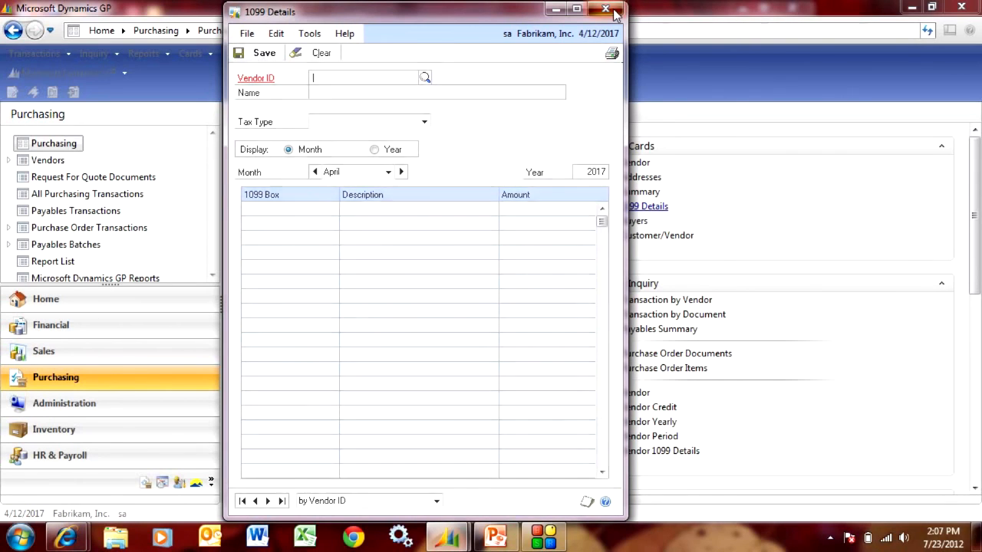
{"action": "left_click", "coordinate": [605, 12]}
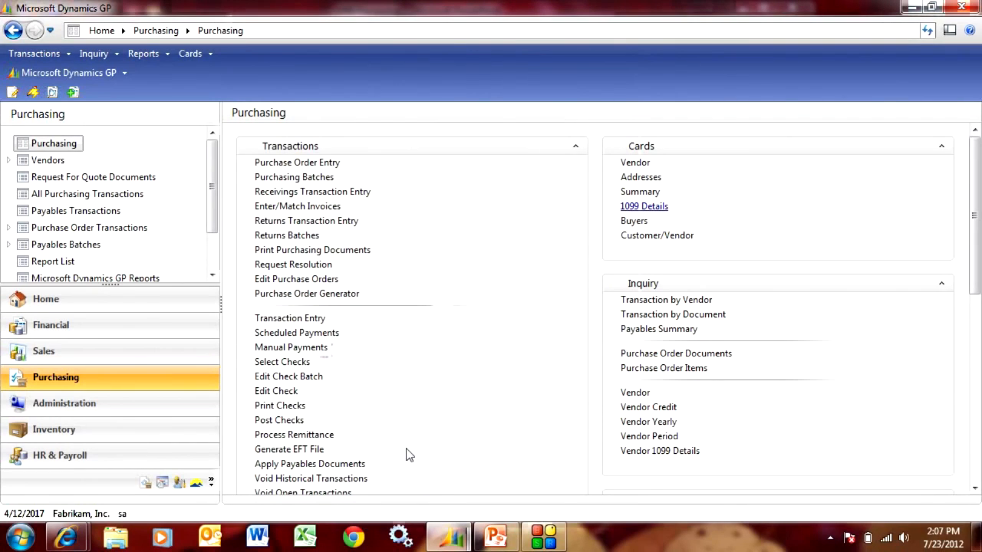